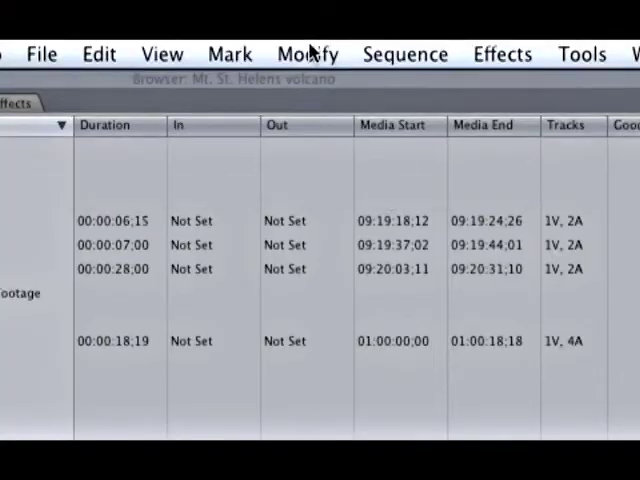
- Make a freeze frame of the current Mt. St. Helens footage frame via Modify
{"action": "left_click", "coordinate": [307, 54]}
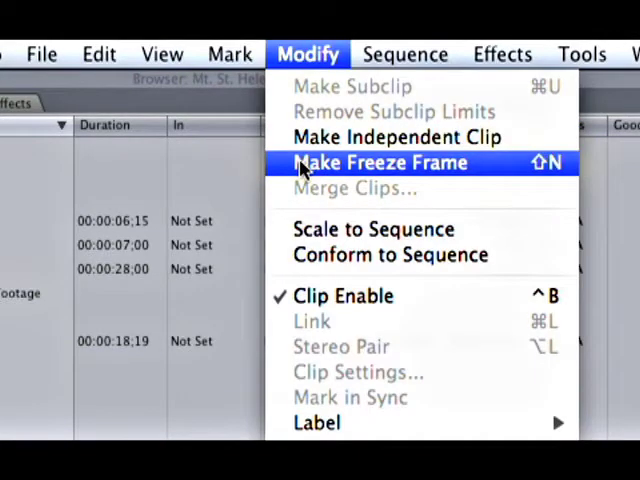
{"action": "left_click", "coordinate": [380, 162]}
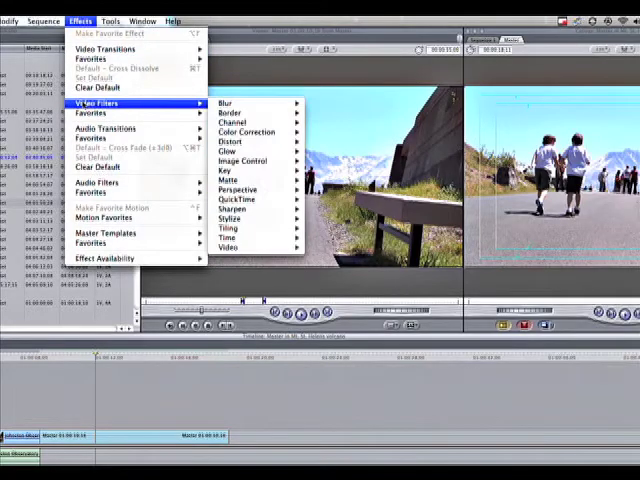
{"action": "mouse_move", "coordinate": [230, 217]}
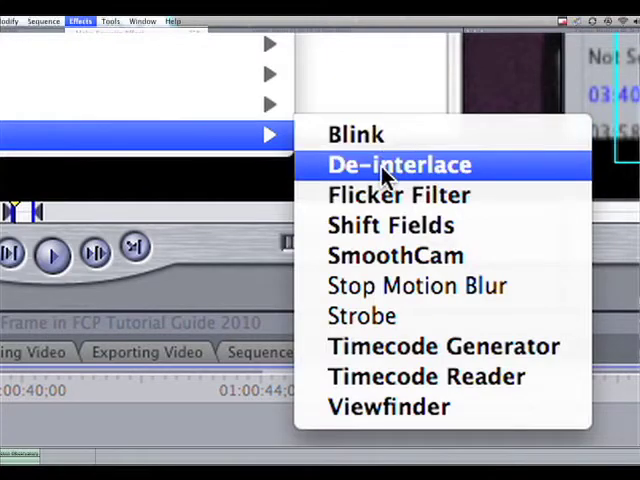
- Apply the De-interlace video filter to the Master 01:00:10;16 freeze-frame clip
{"action": "left_click", "coordinate": [398, 165]}
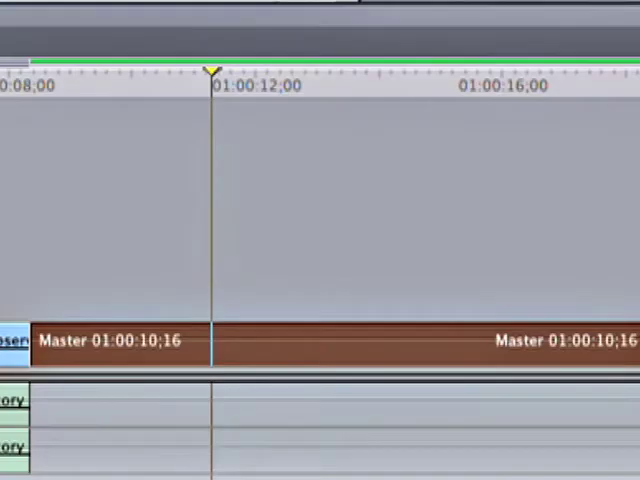